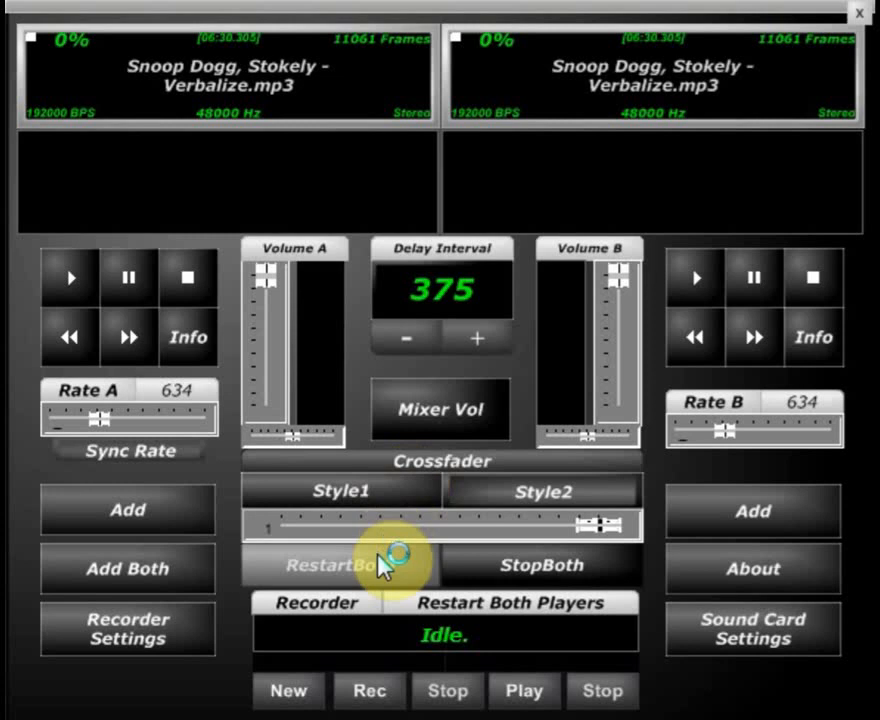
- Restart both decks on the Verbalize track so both play together with levels moving
{"action": "left_click", "coordinate": [338, 565]}
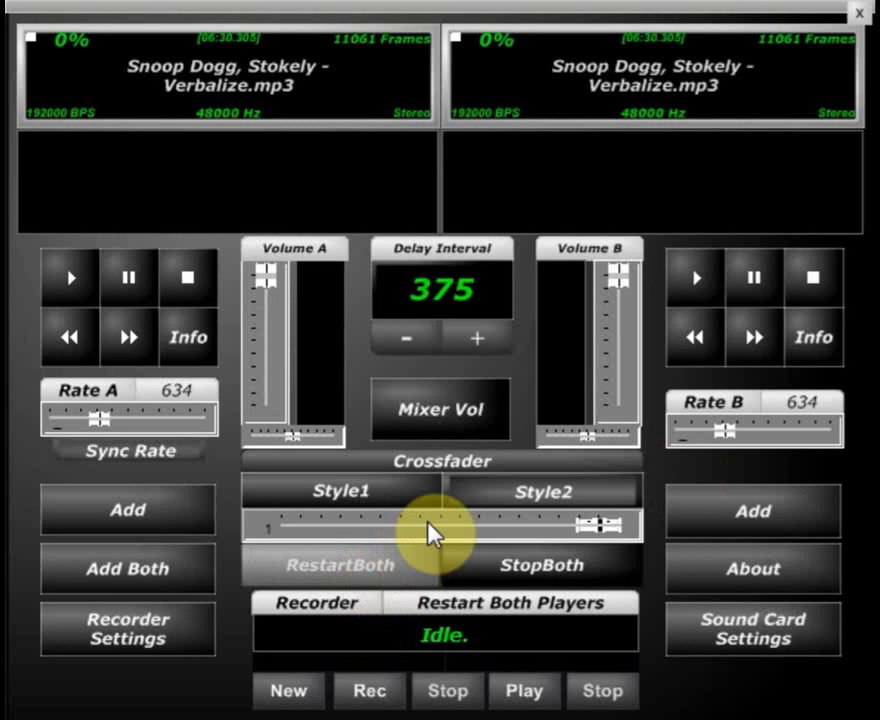
{"action": "left_click", "coordinate": [340, 564]}
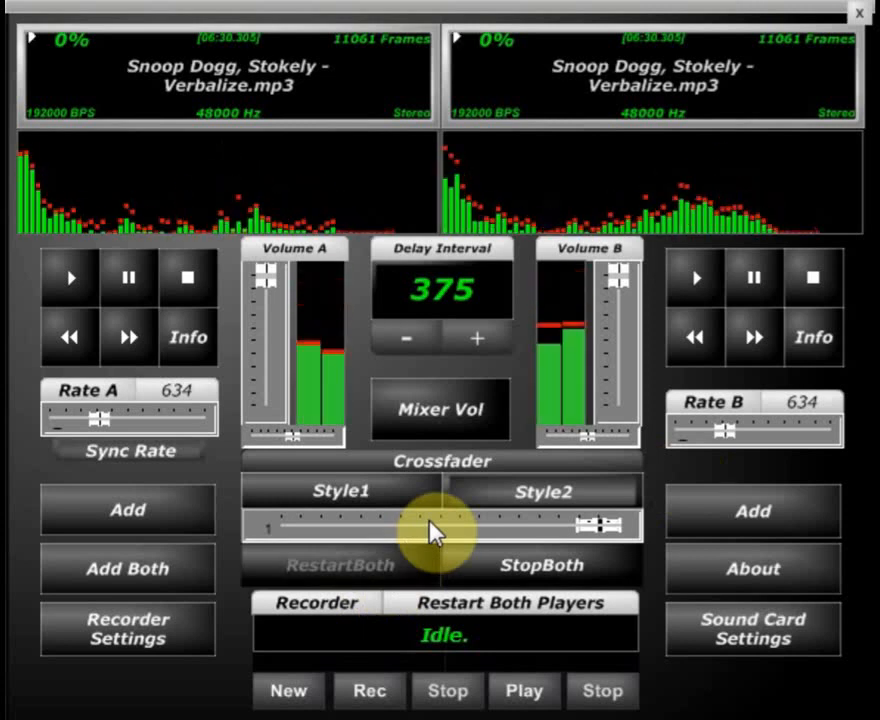